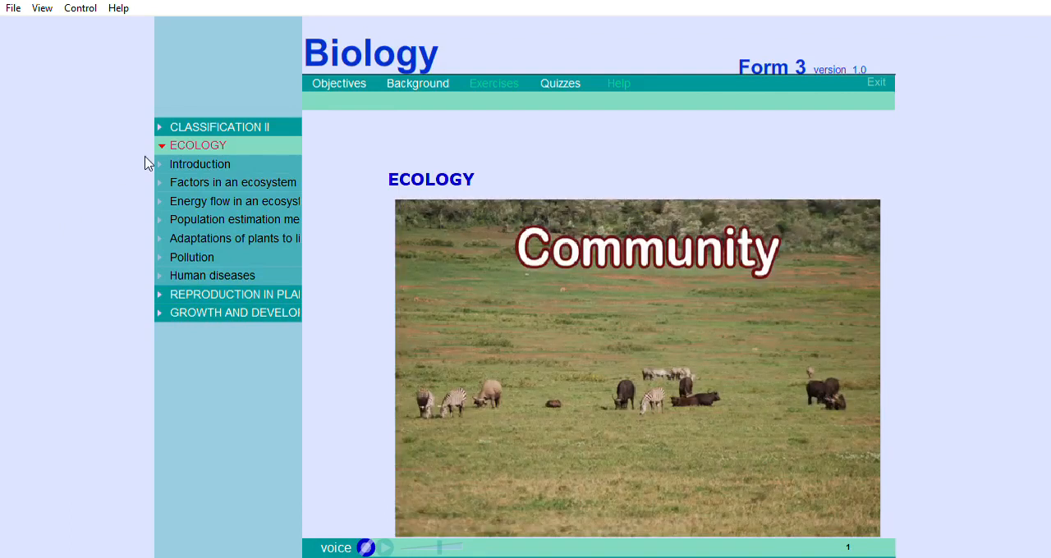
pyautogui.moveTo(151, 163)
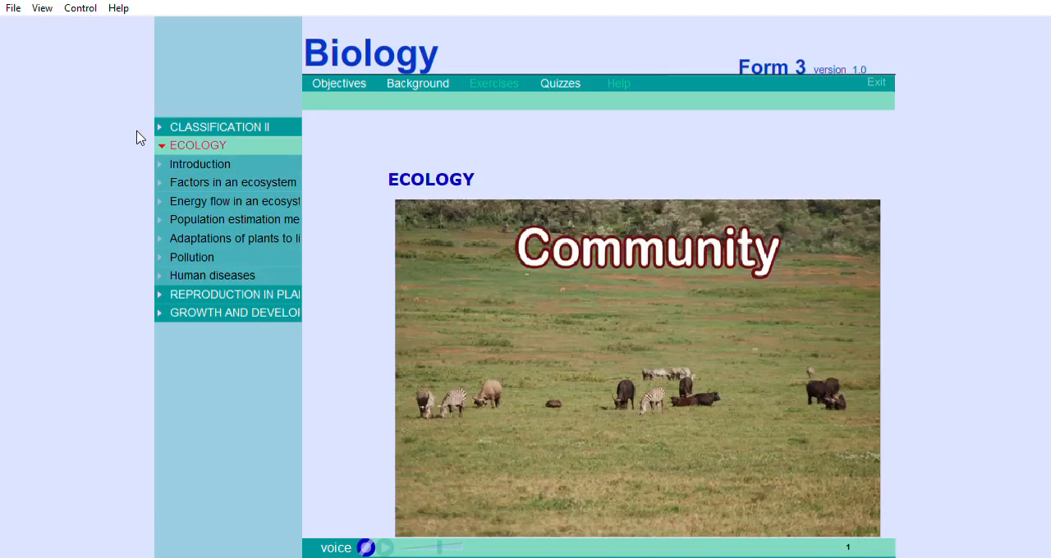
# - Show the Ecology Introduction page defining ecology, synecology and autecology
pyautogui.click(201, 165)
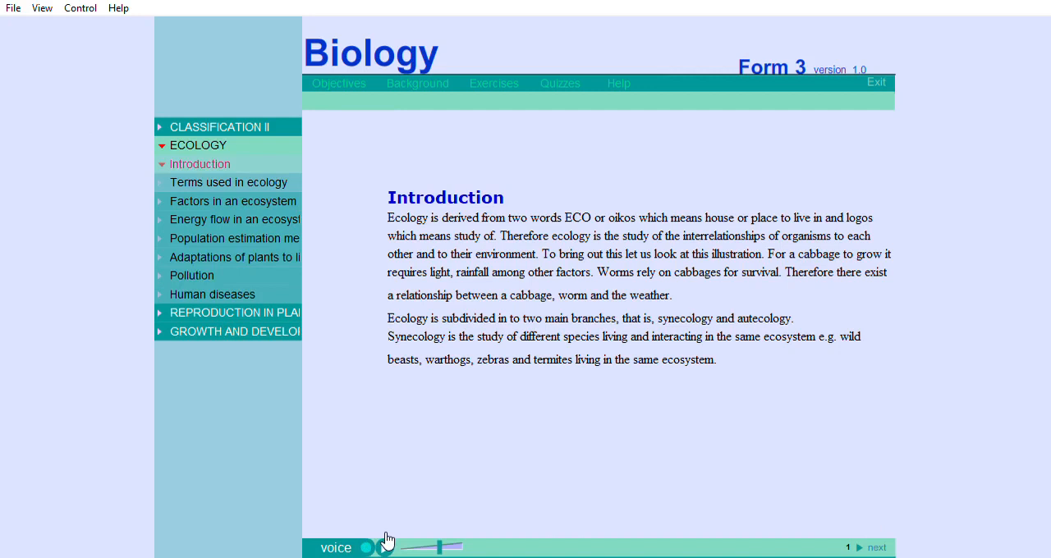
# - Play the Introduction page's voice narration through to its end
pyautogui.click(197, 145)
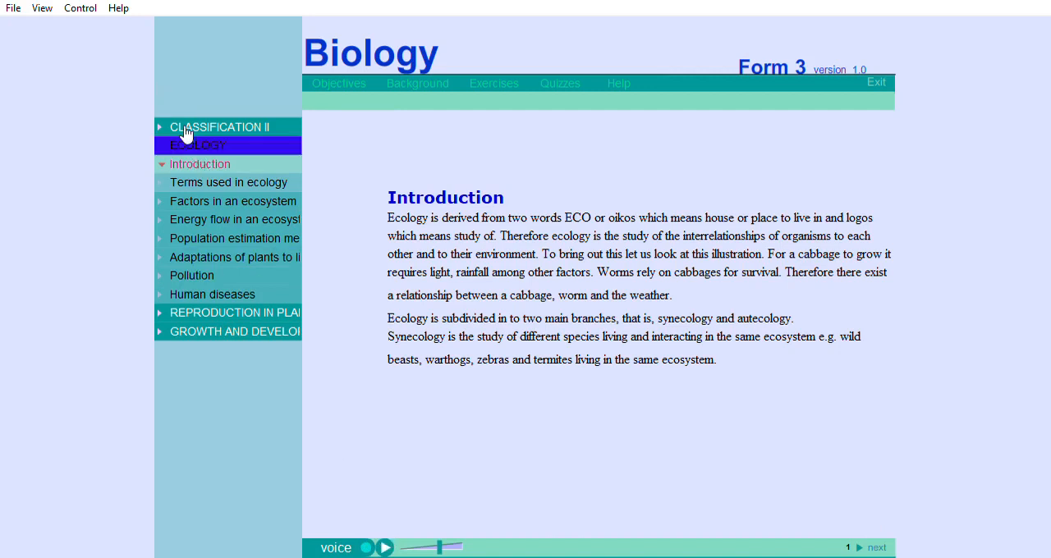
pyautogui.click(197, 144)
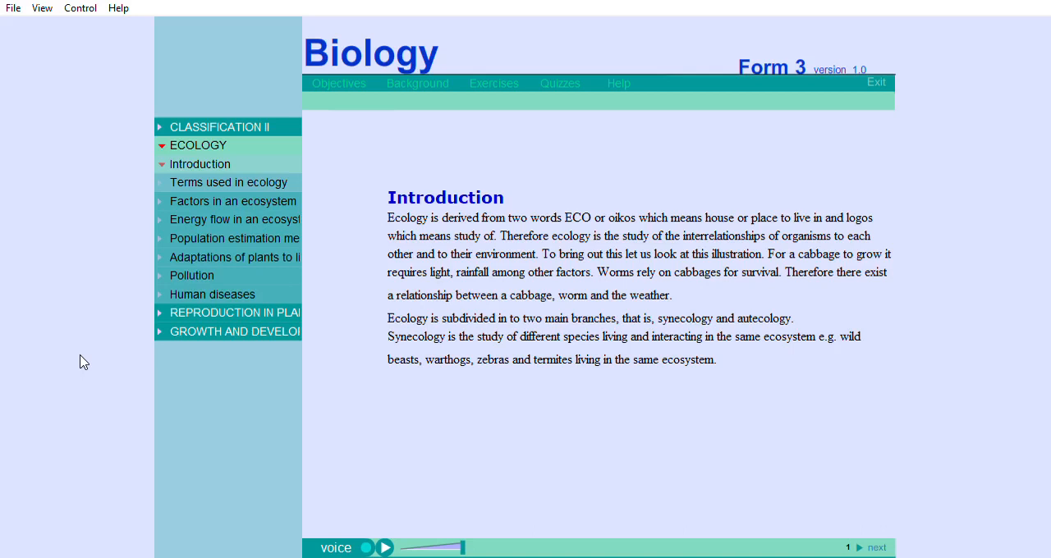
pyautogui.moveTo(338, 282)
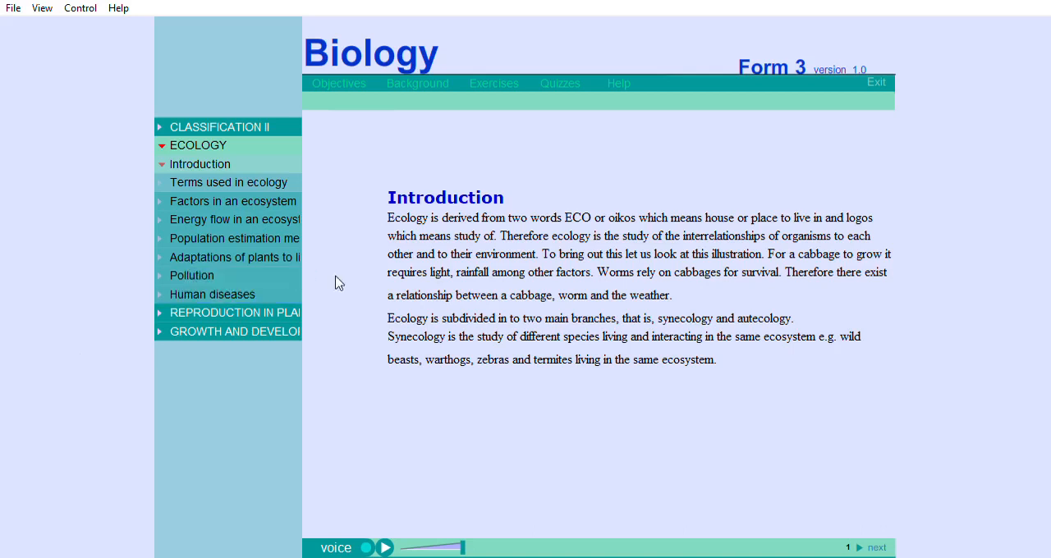
pyautogui.click(384, 549)
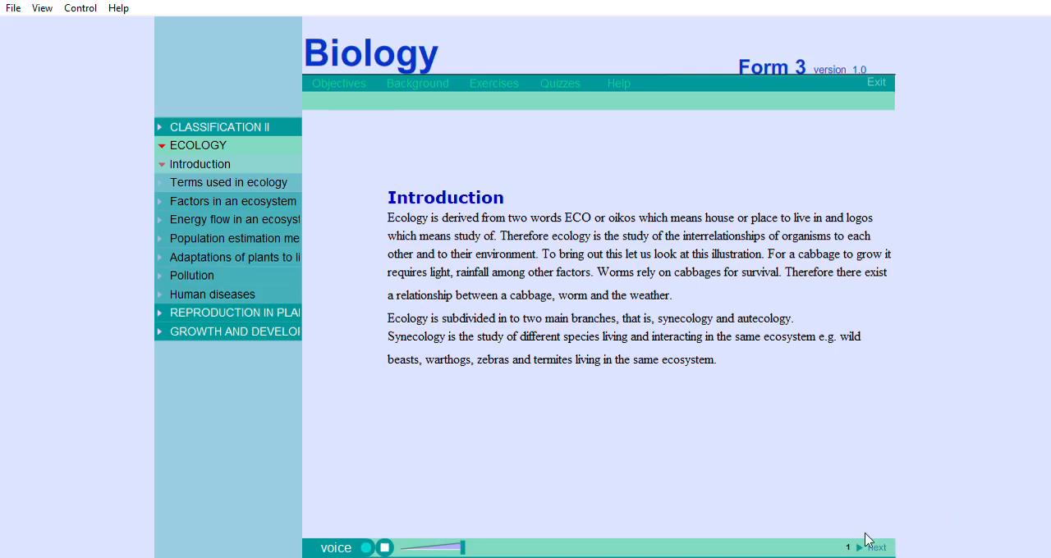
# - Move to the second Introduction page and start its species-interaction video
pyautogui.click(875, 548)
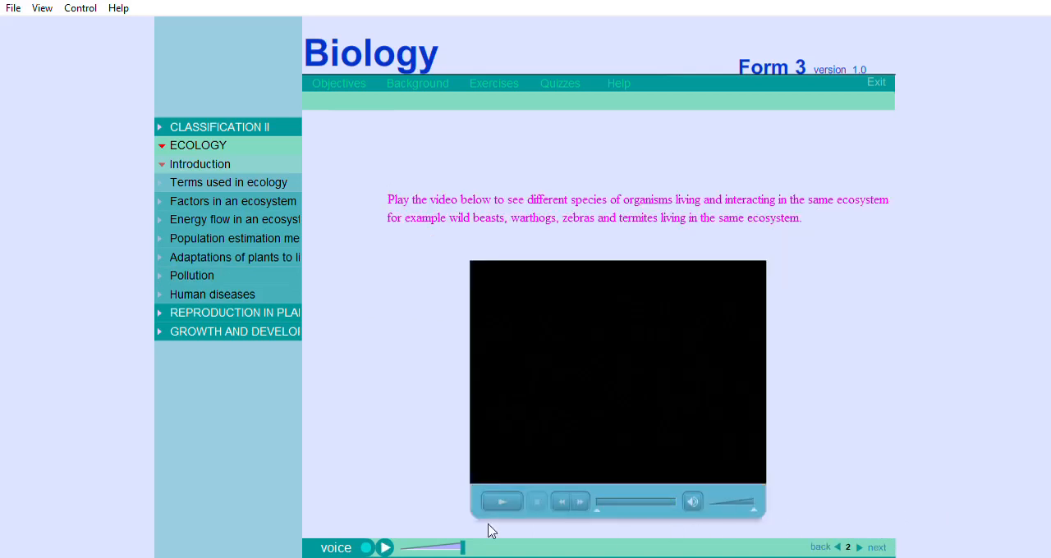
pyautogui.click(503, 503)
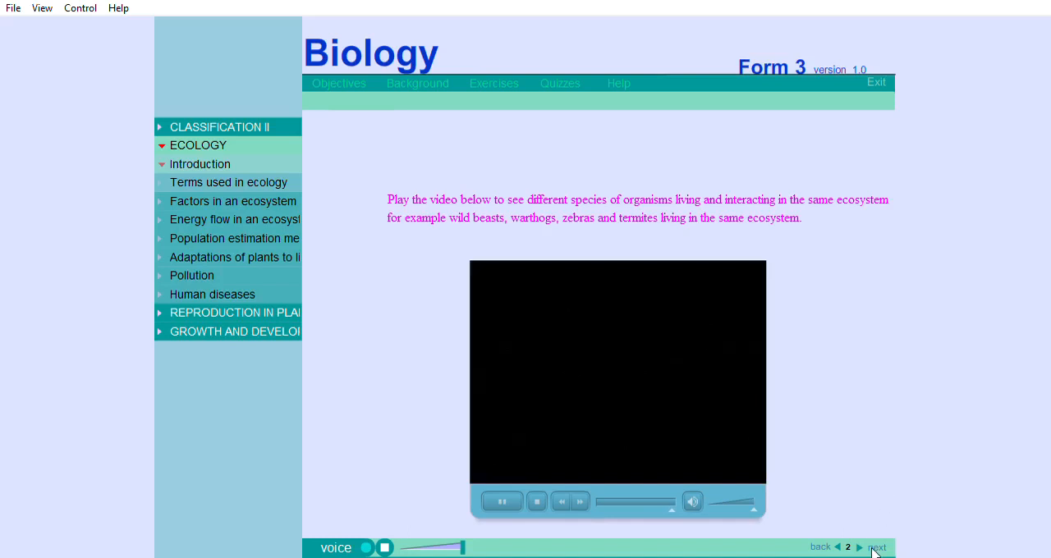
# - Move to the third Introduction page on autecology and play the wildebeest migration clip
pyautogui.click(877, 547)
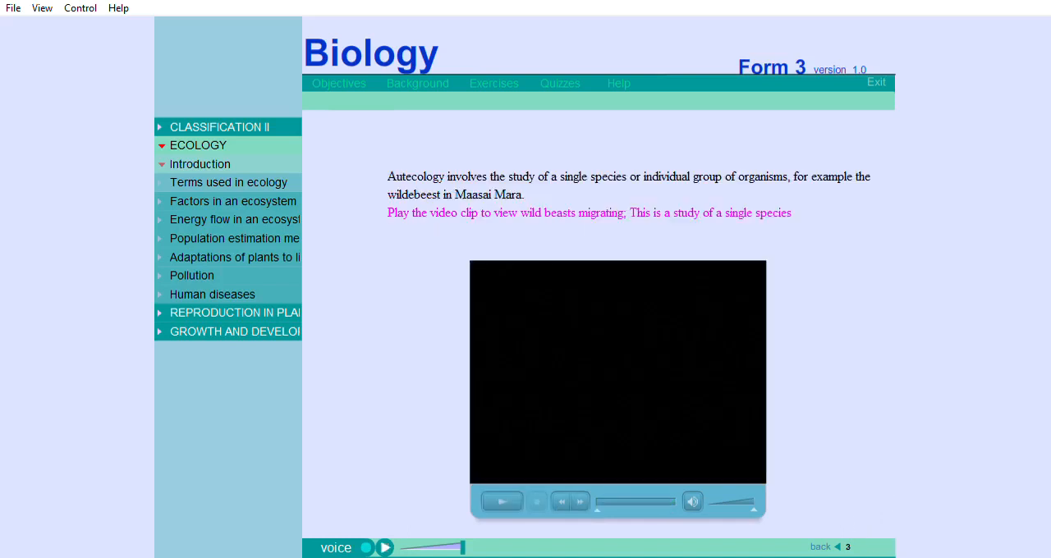
pyautogui.click(503, 501)
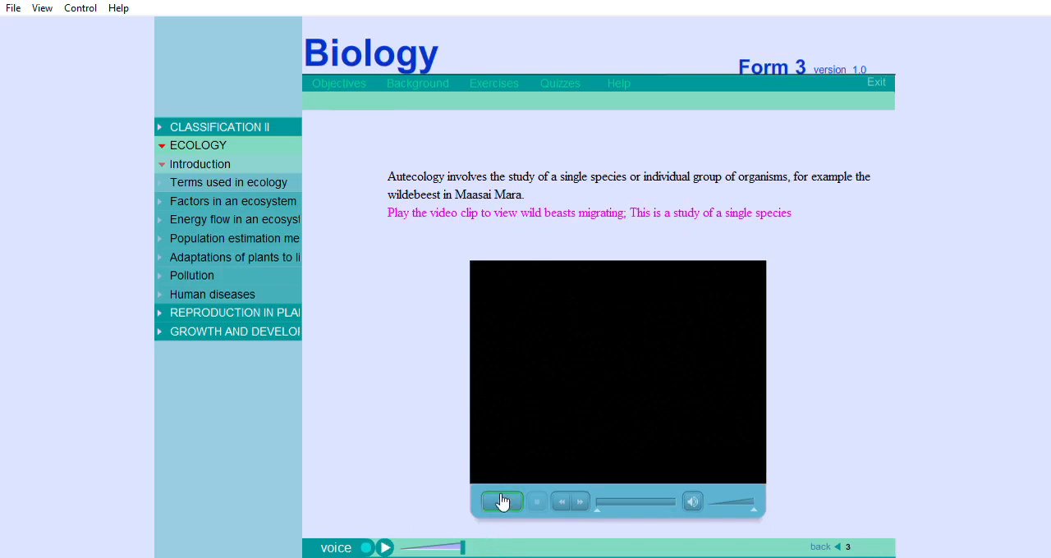
pyautogui.click(502, 503)
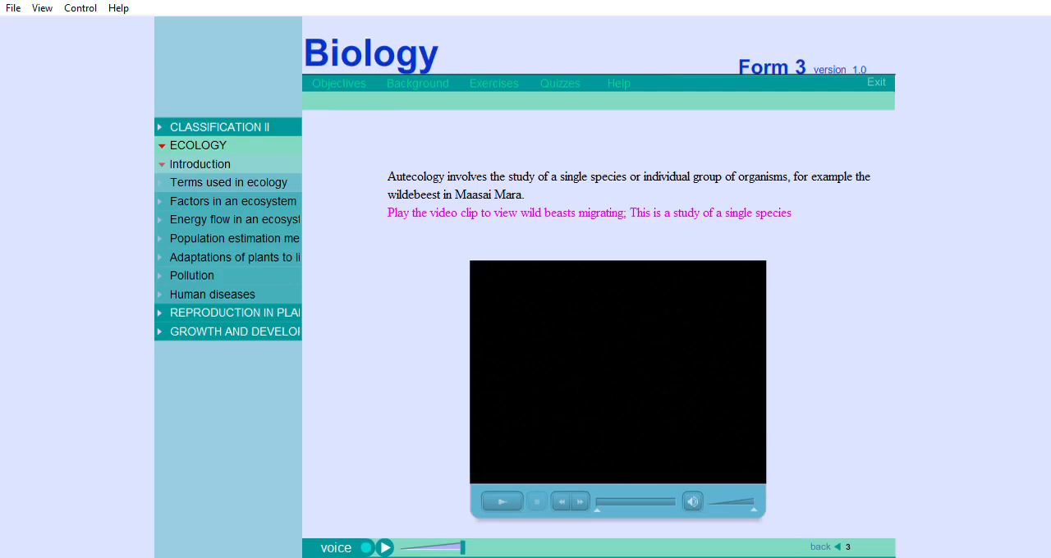
pyautogui.moveTo(827, 457)
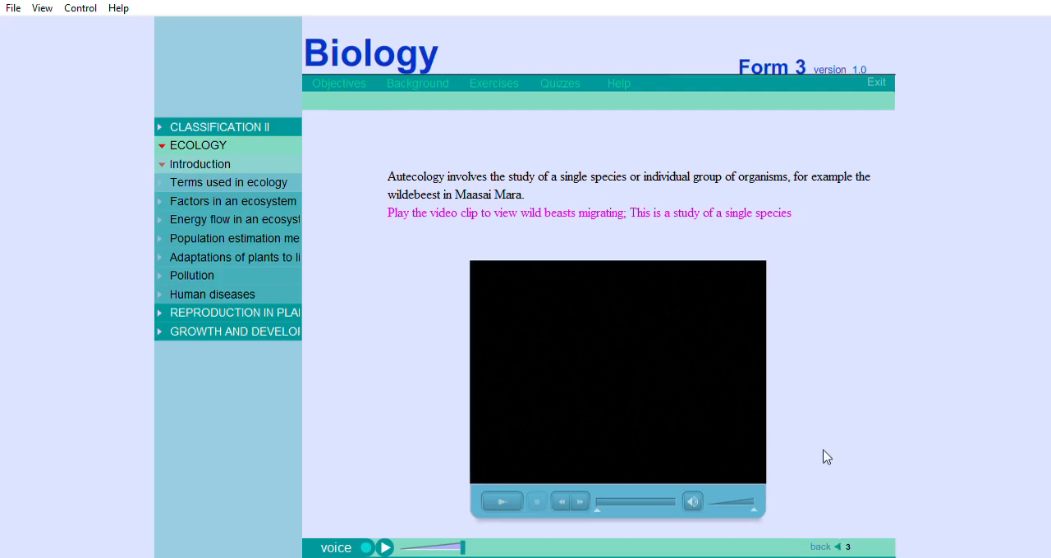
pyautogui.moveTo(325, 460)
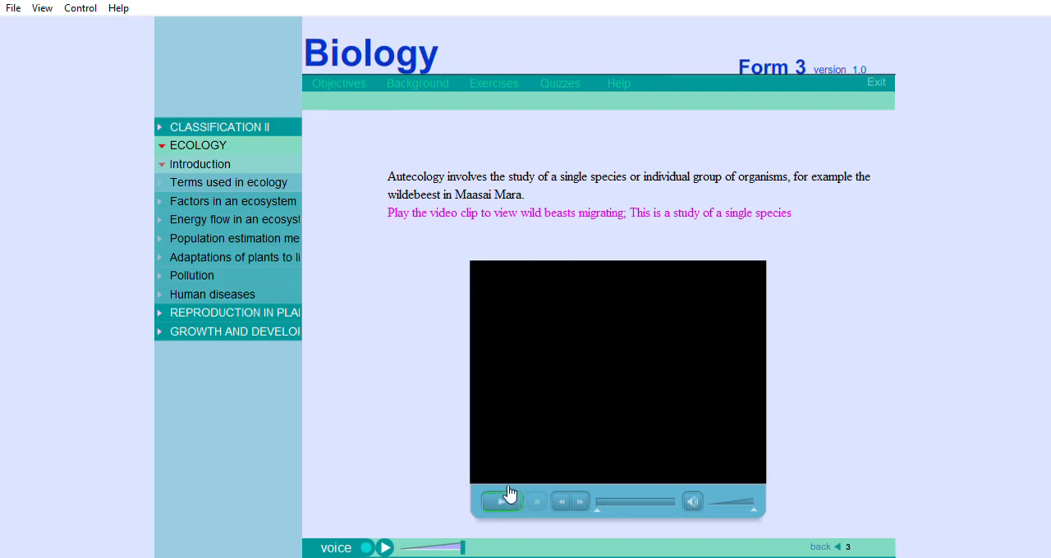
pyautogui.click(502, 503)
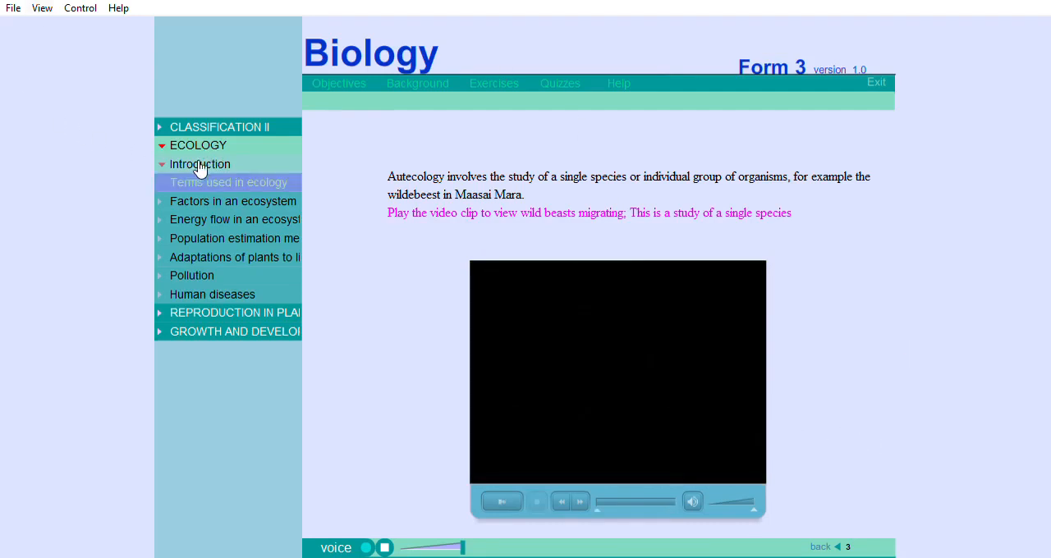
# - Show the Terms used in ecology page and play its Biosphere video clip
pyautogui.click(228, 183)
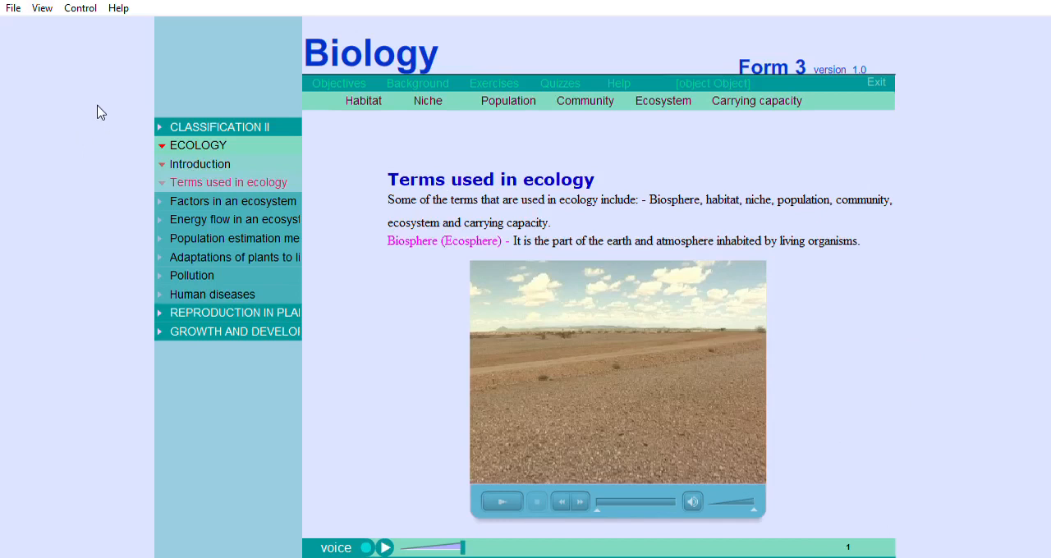
pyautogui.moveTo(66, 367)
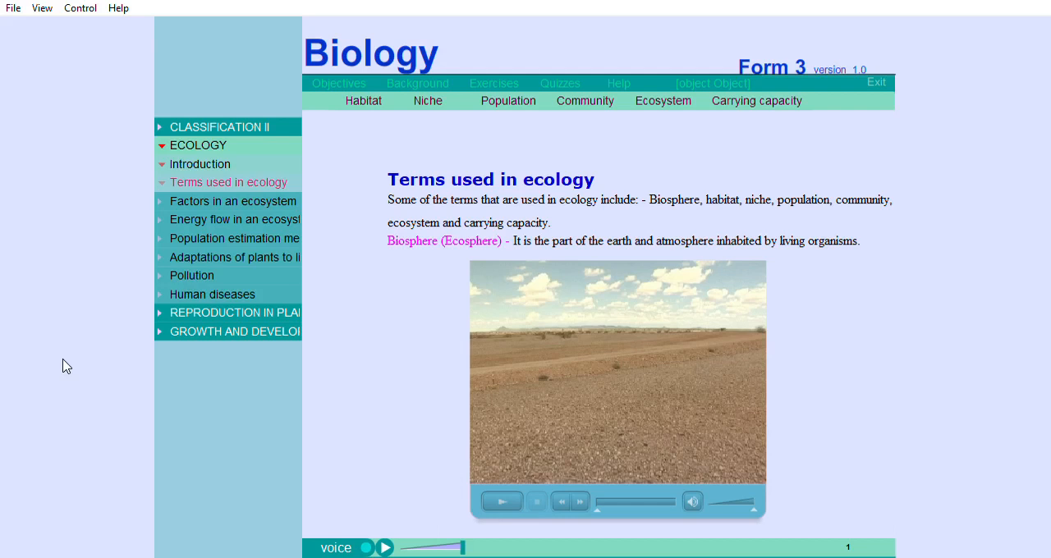
pyautogui.click(503, 501)
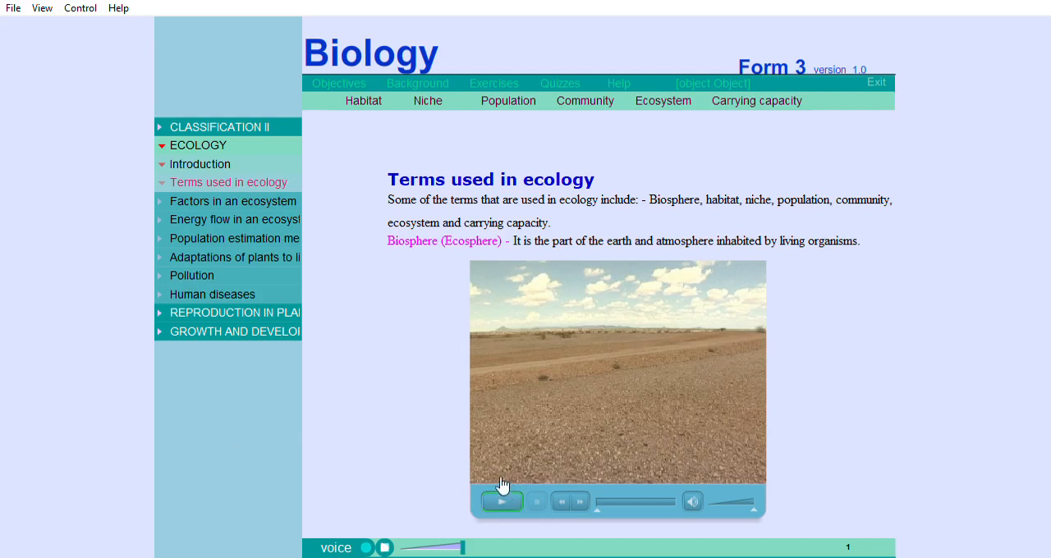
pyautogui.click(503, 501)
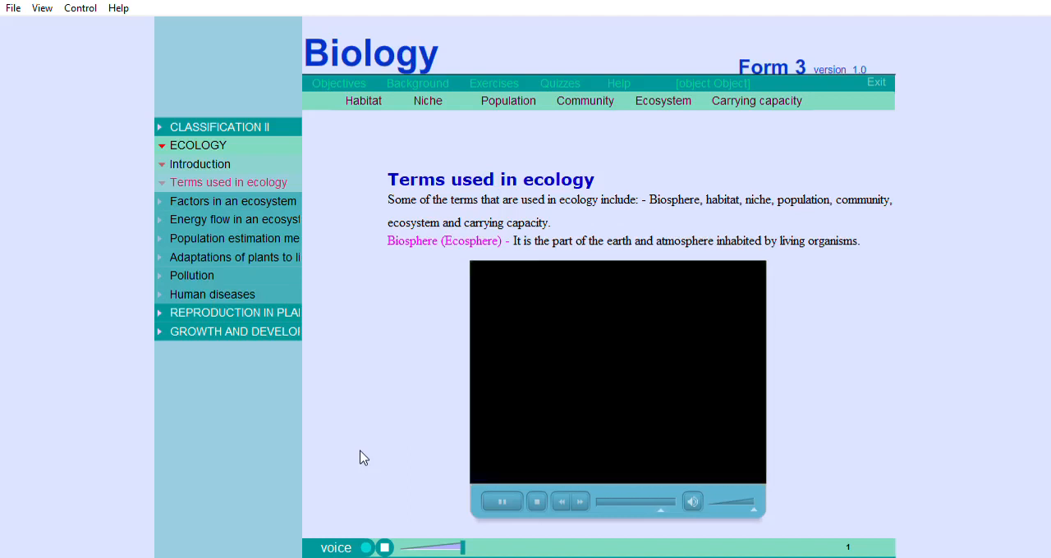
pyautogui.moveTo(190, 276)
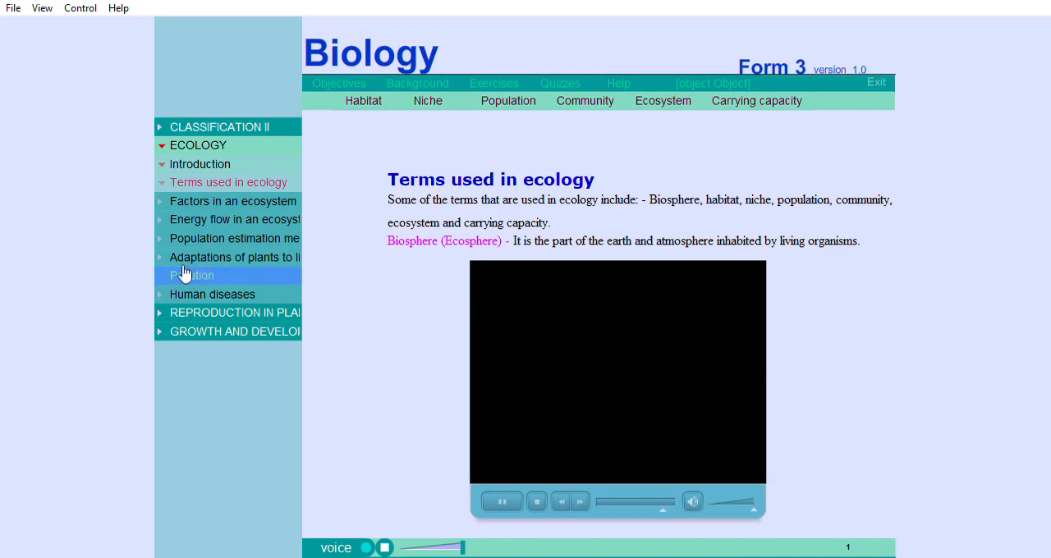
# - Show the second Habitat screen with the fish-in-pond and grasshopper photographs and start its narration
pyautogui.click(363, 101)
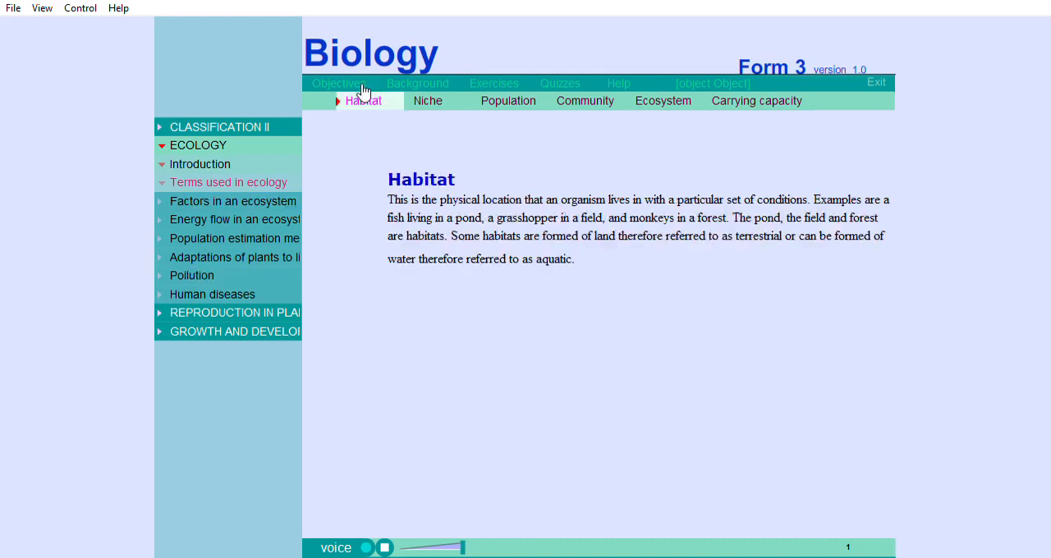
pyautogui.click(362, 100)
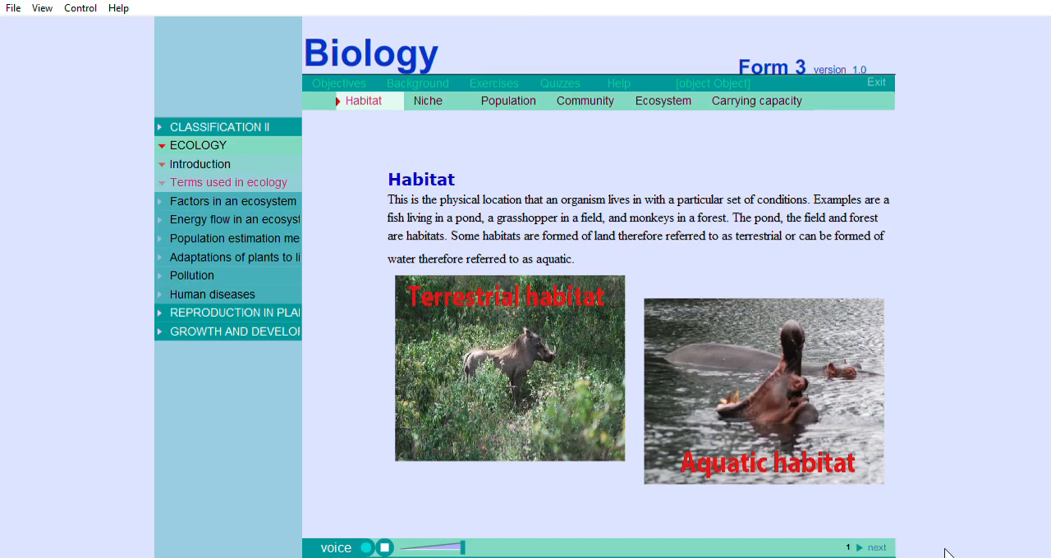
pyautogui.moveTo(890, 515)
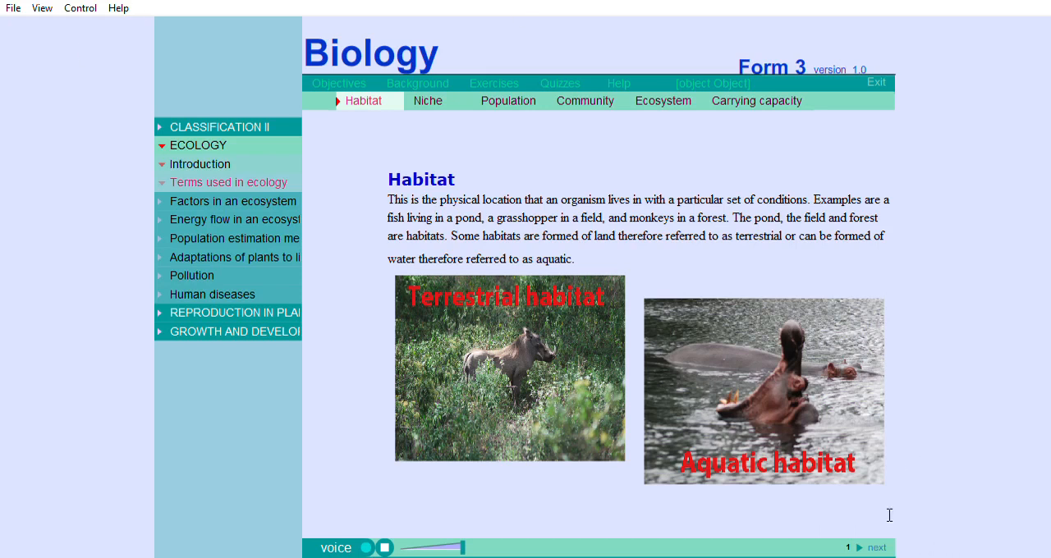
pyautogui.moveTo(887, 529)
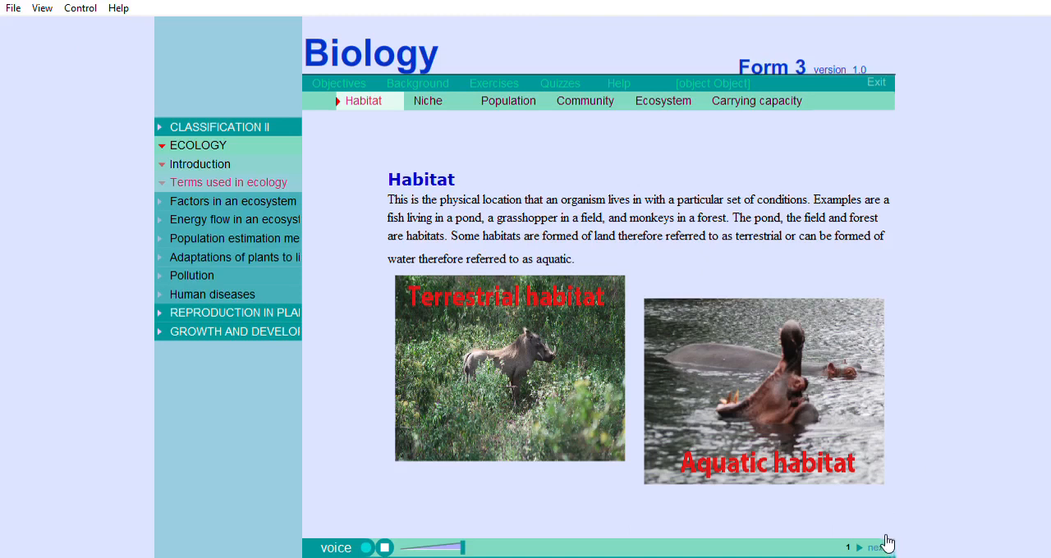
pyautogui.click(874, 548)
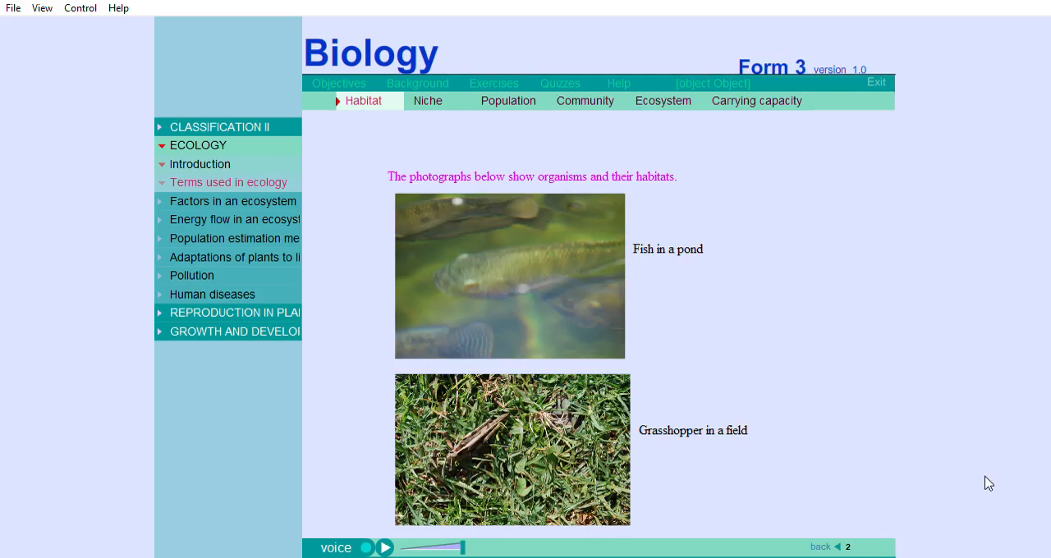
pyautogui.click(384, 548)
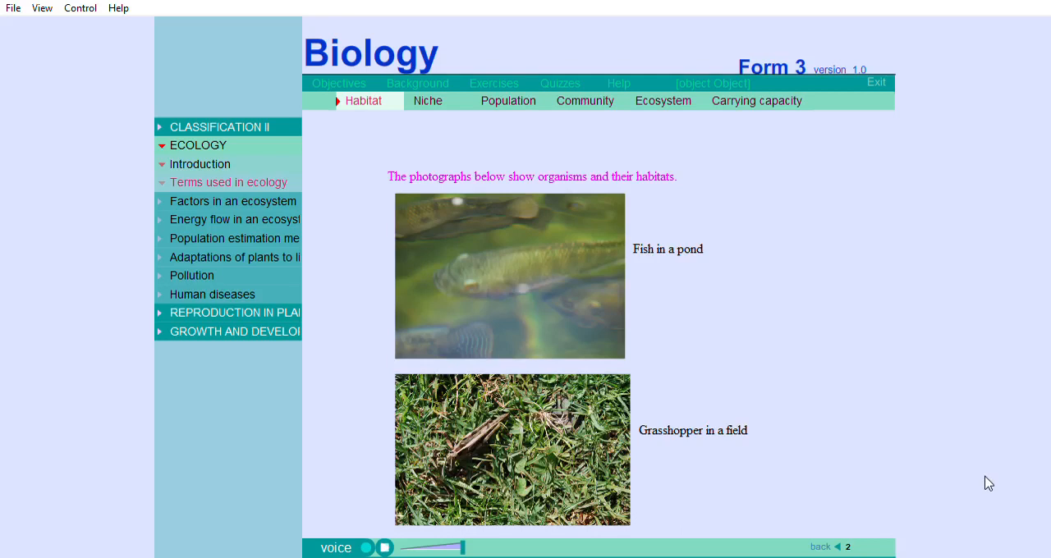
pyautogui.moveTo(340, 21)
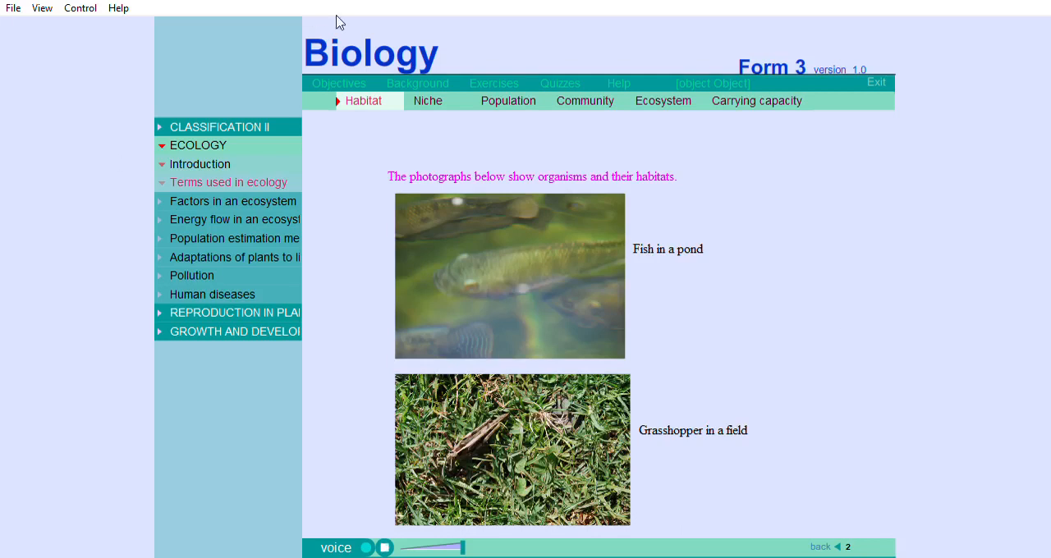
# - Show the Niche page with browsers and grazers photographs
pyautogui.click(427, 100)
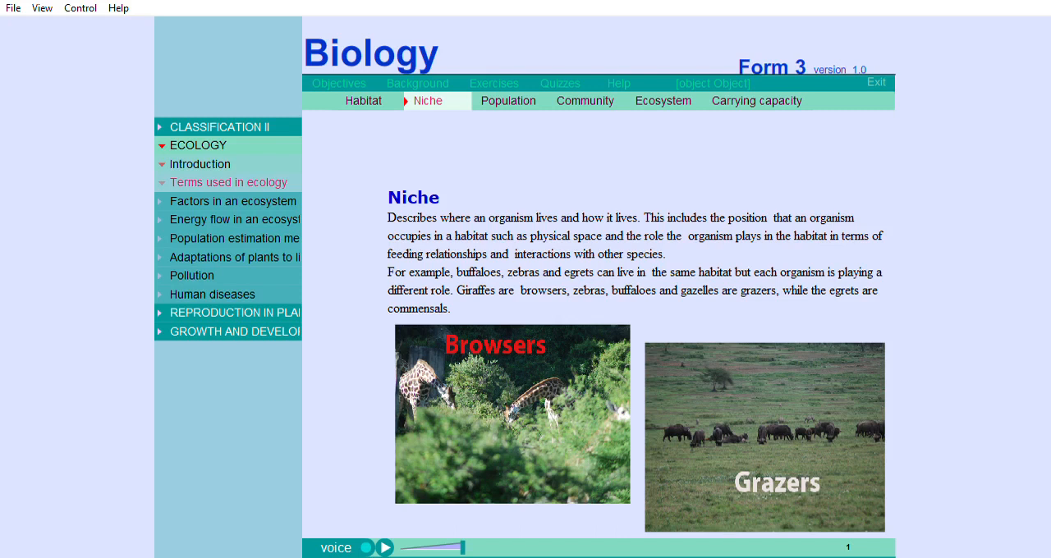
pyautogui.moveTo(582, 46)
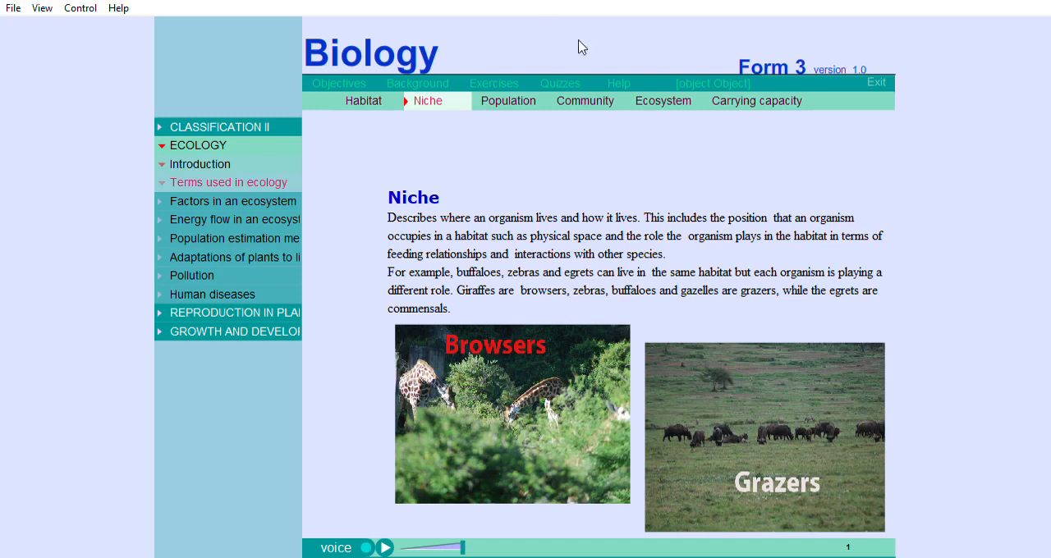
# - Show the Population page with the Lake Nakuru flamingo example and start its narration
pyautogui.click(508, 100)
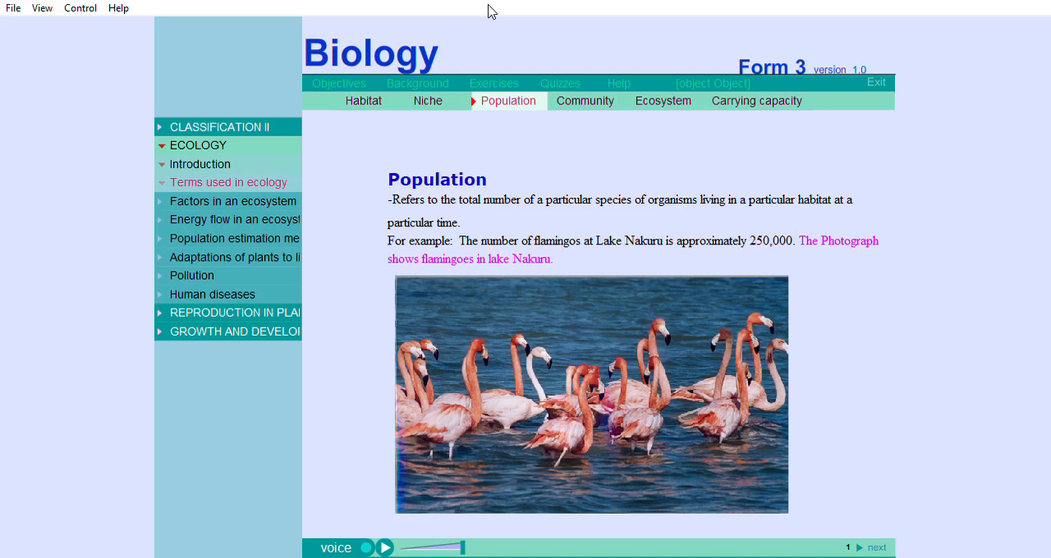
pyautogui.moveTo(986, 116)
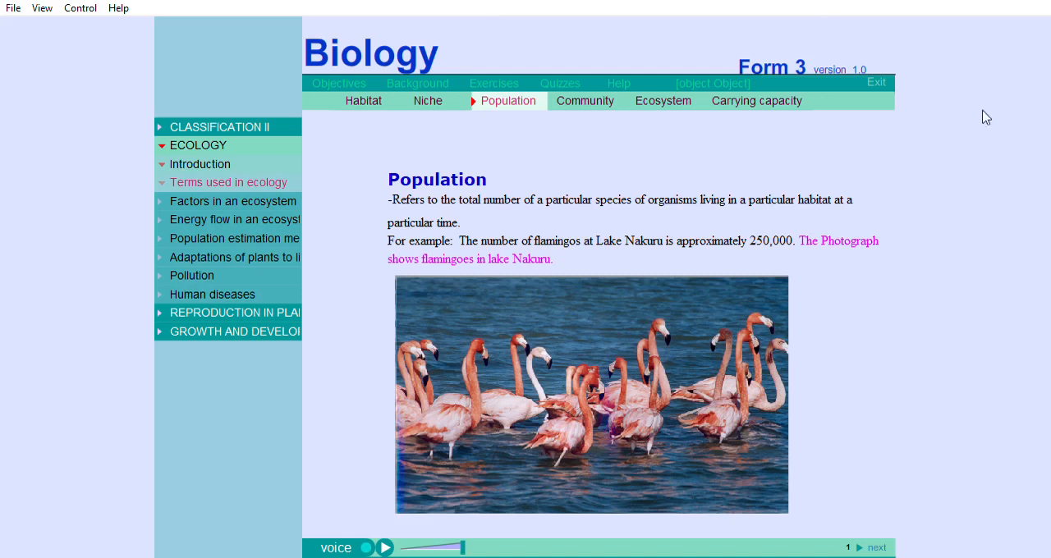
pyautogui.click(384, 548)
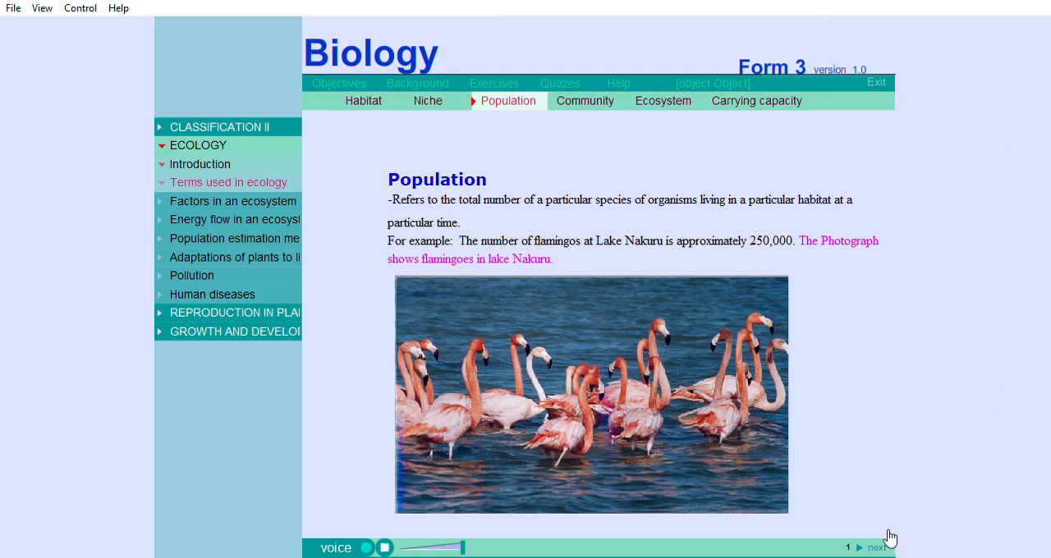
# - Move to the second Population screen on Kibera's 2009 census and play the Kibera slum video
pyautogui.click(877, 548)
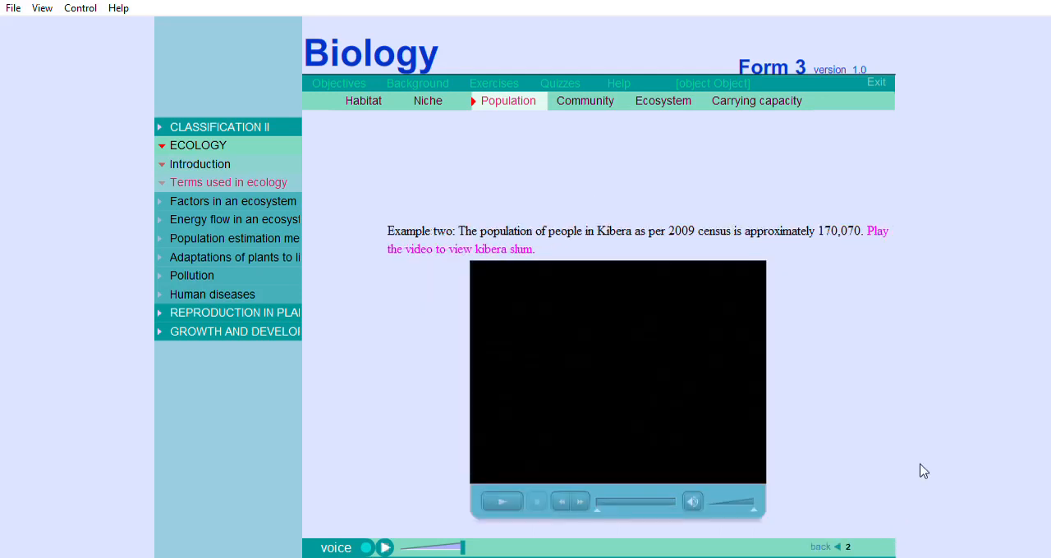
pyautogui.moveTo(325, 450)
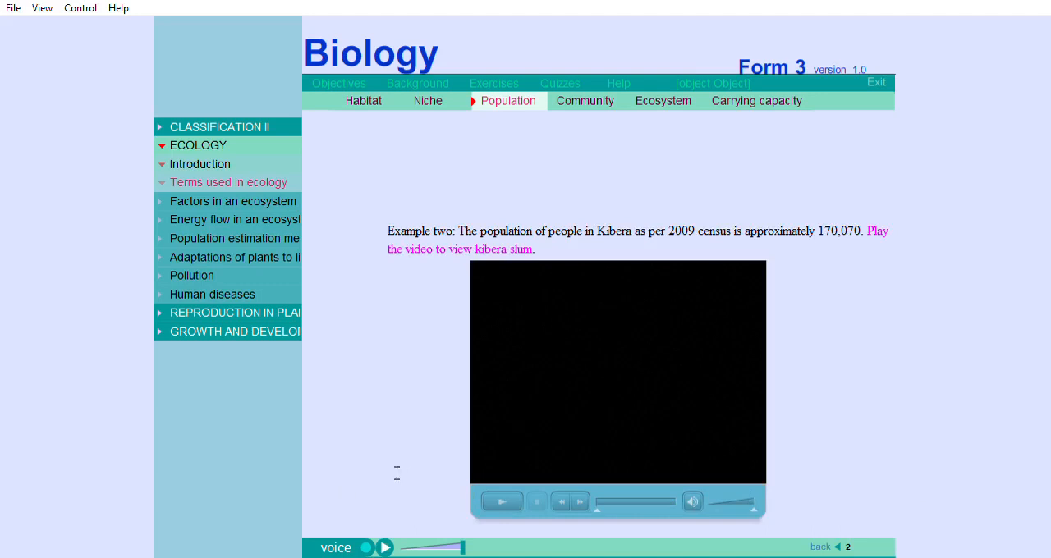
pyautogui.moveTo(294, 368)
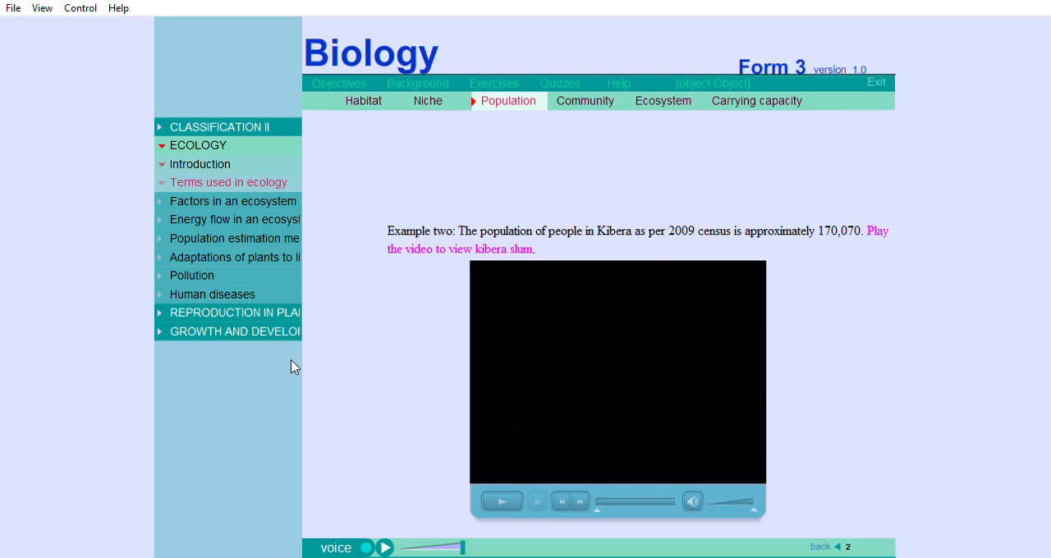
pyautogui.click(384, 548)
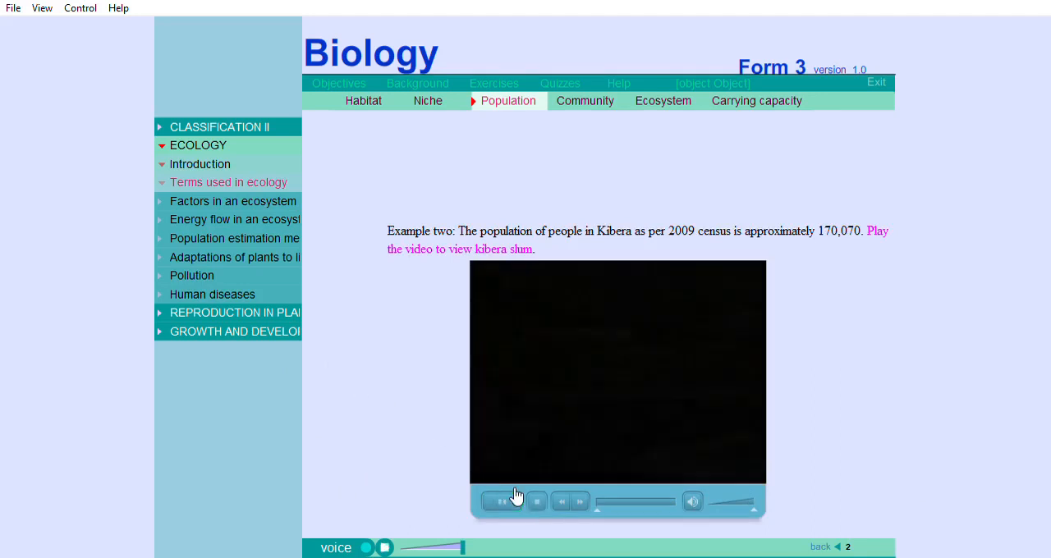
pyautogui.click(502, 502)
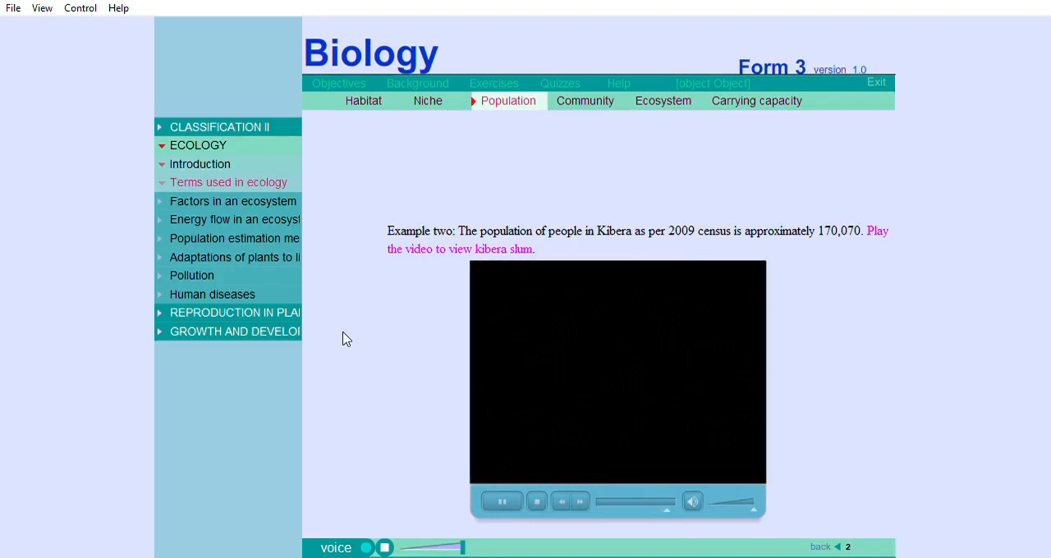
# - Show the Community page with its grazing-animals photograph
pyautogui.click(585, 100)
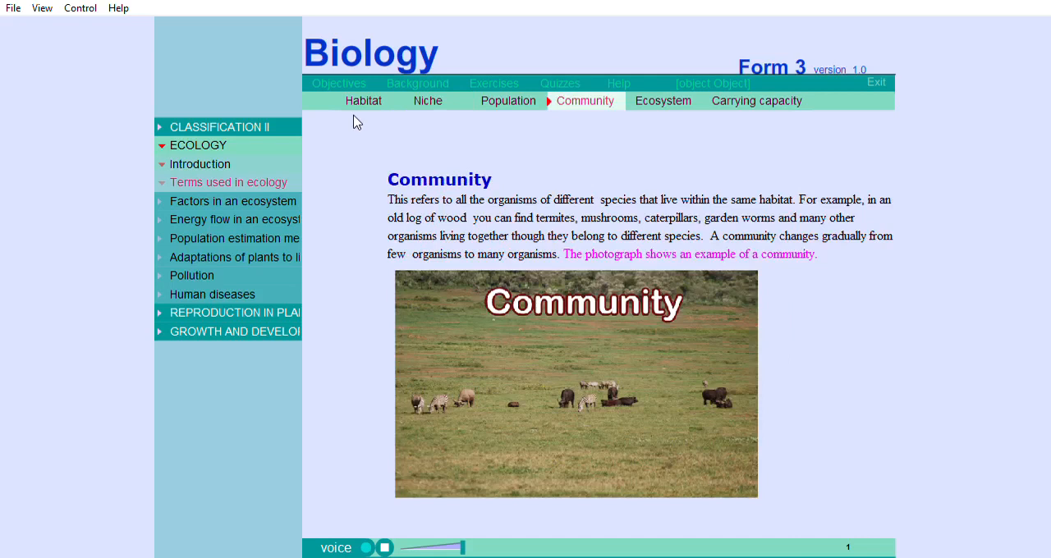
pyautogui.moveTo(122, 45)
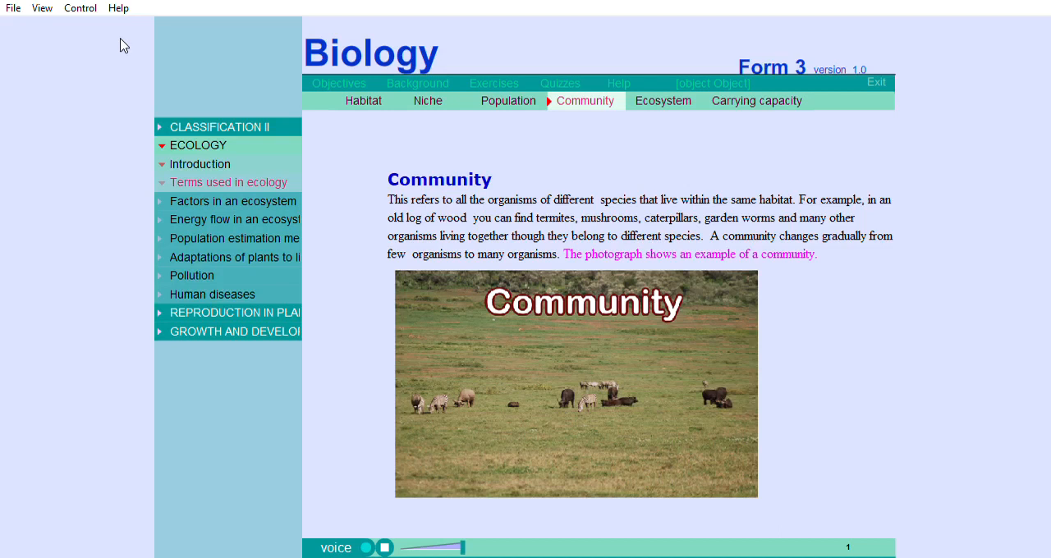
# - Show the Ecosystem term page and play its example video clip
pyautogui.click(664, 100)
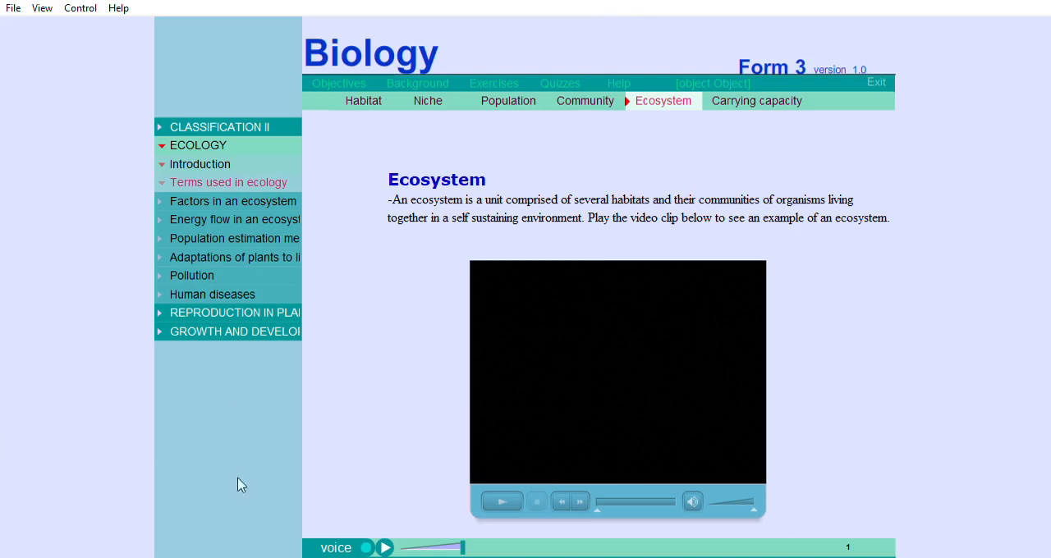
pyautogui.click(503, 502)
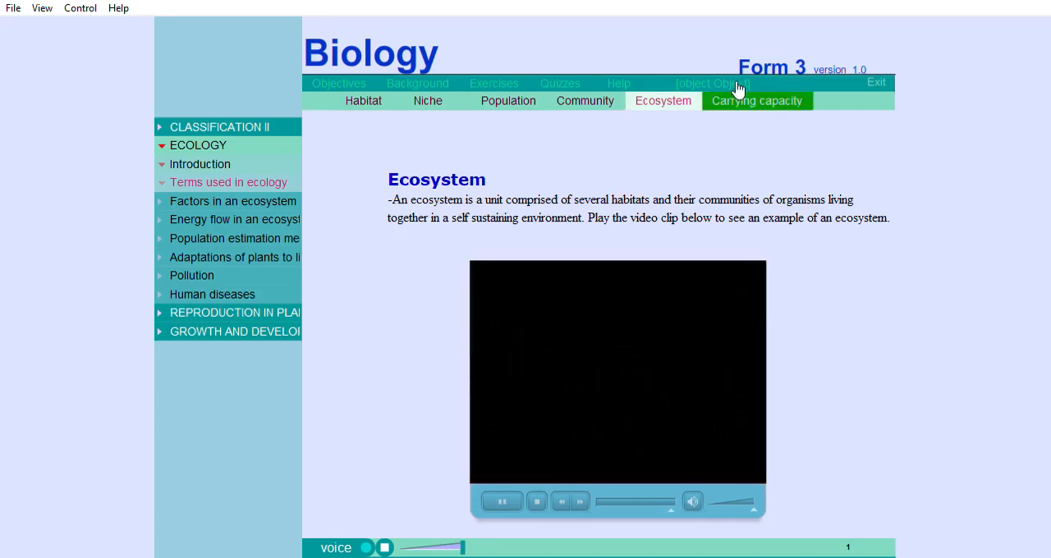
# - Show the Factors in an ecosystem topic listing abiotic and biotic factors
pyautogui.click(755, 100)
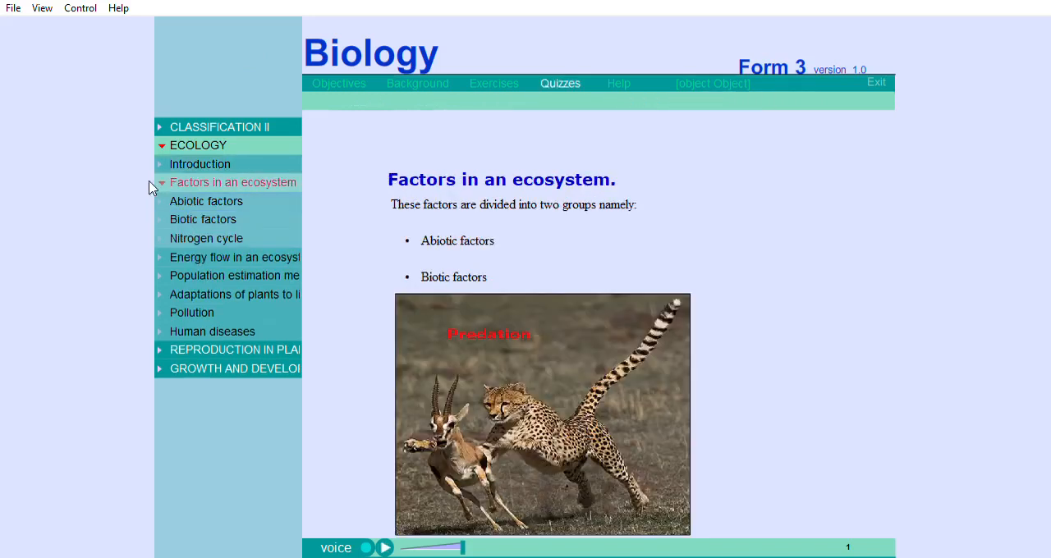
pyautogui.moveTo(114, 178)
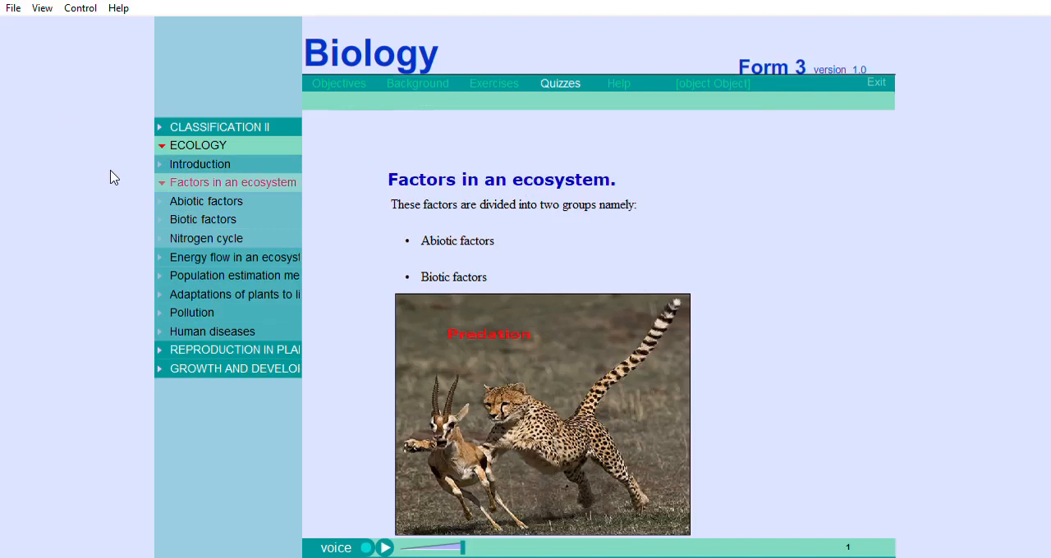
# - Show the Abiotic factors page with its definition and the Light section
pyautogui.click(207, 200)
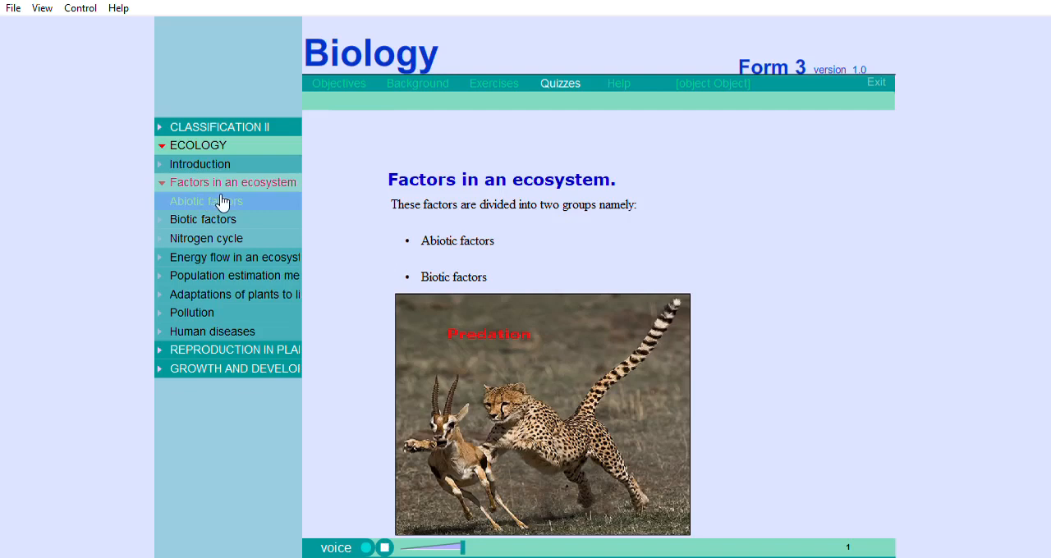
pyautogui.click(205, 200)
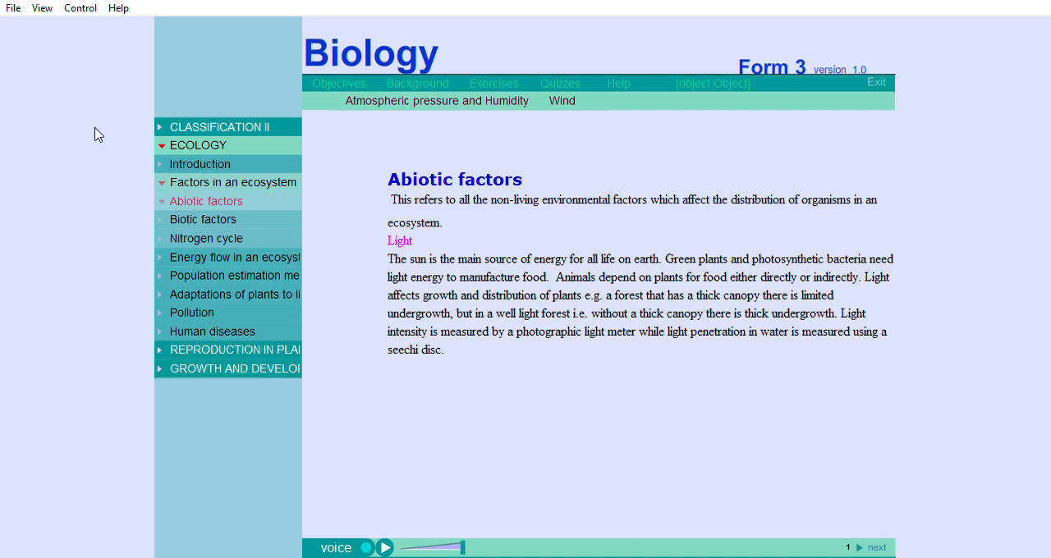
pyautogui.moveTo(72, 70)
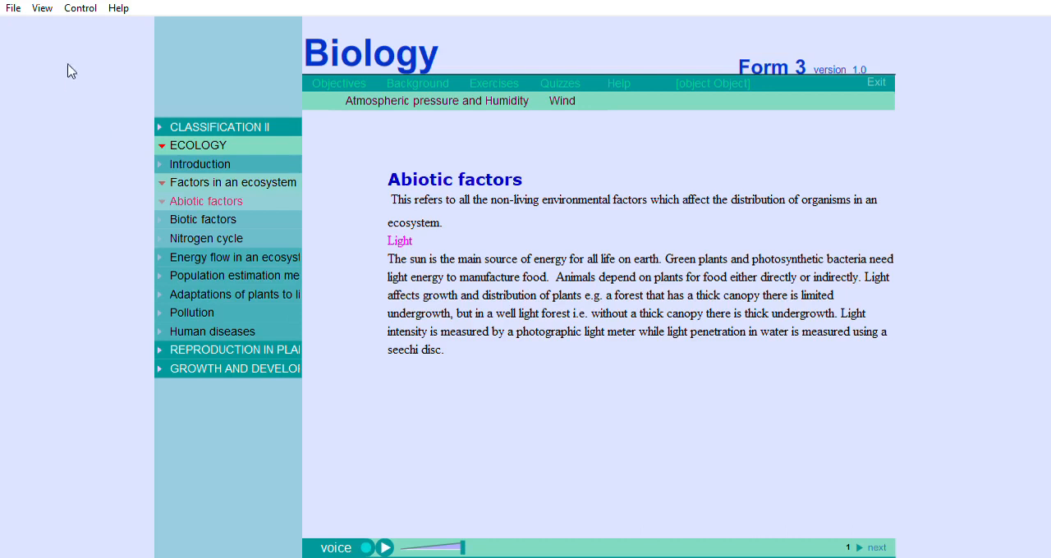
pyautogui.moveTo(88, 53)
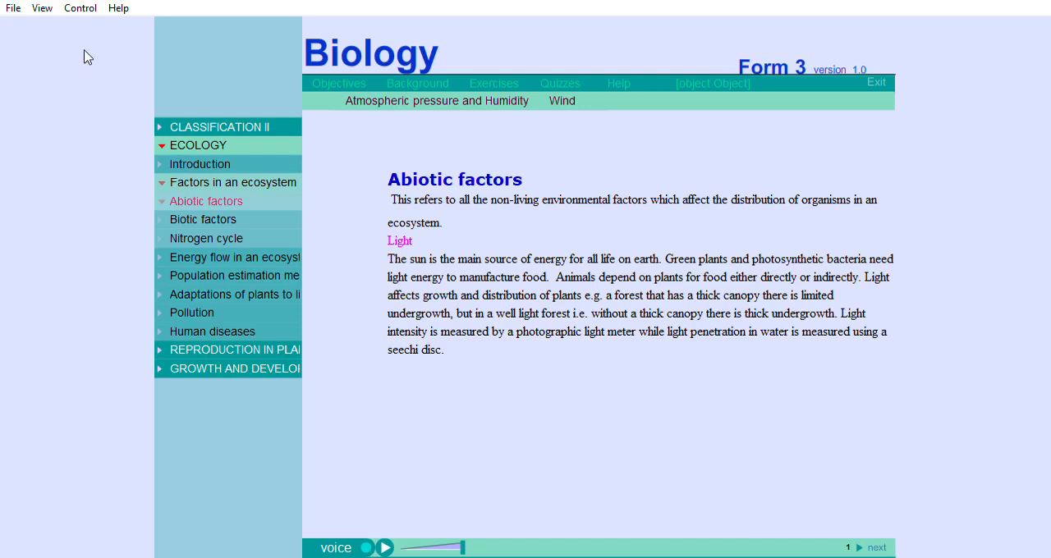
# - Show the Atmospheric pressure and Humidity section with its altitude illustration
pyautogui.click(436, 100)
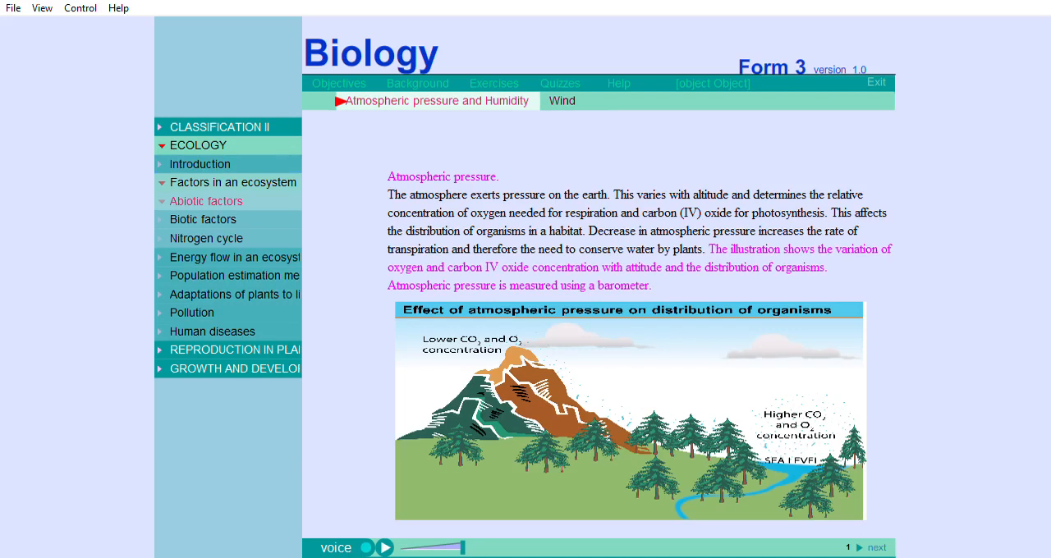
pyautogui.moveTo(968, 551)
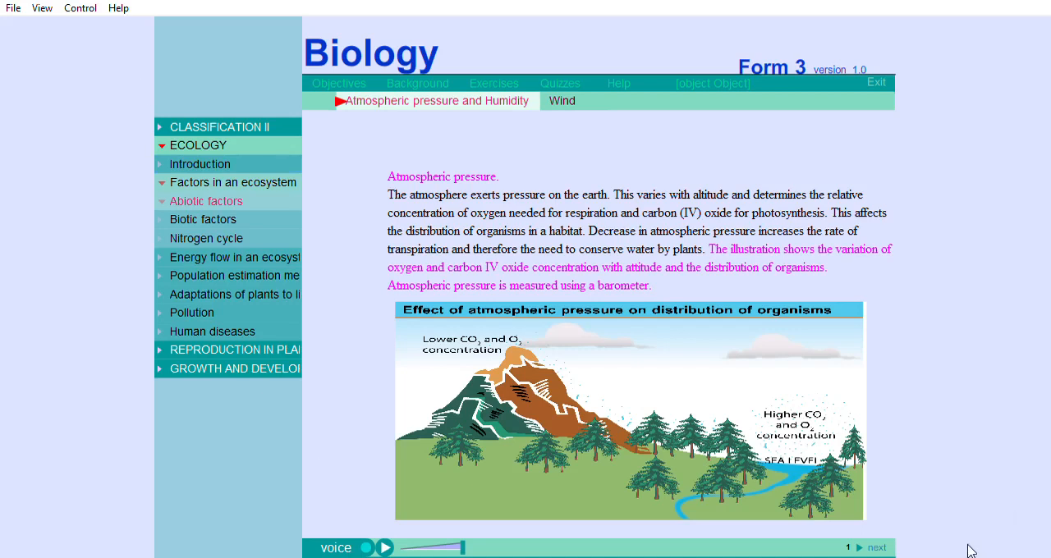
pyautogui.moveTo(949, 491)
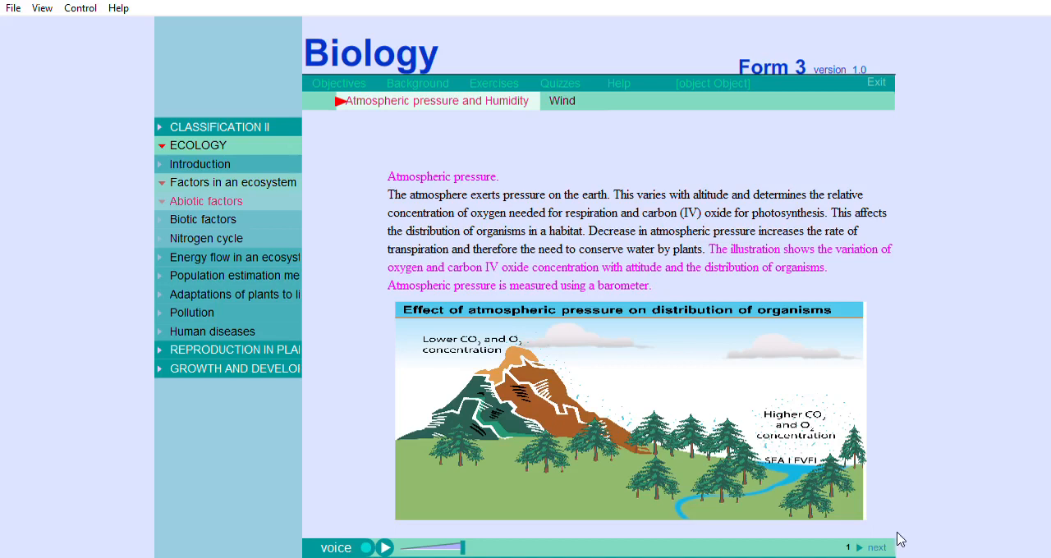
pyautogui.moveTo(888, 539)
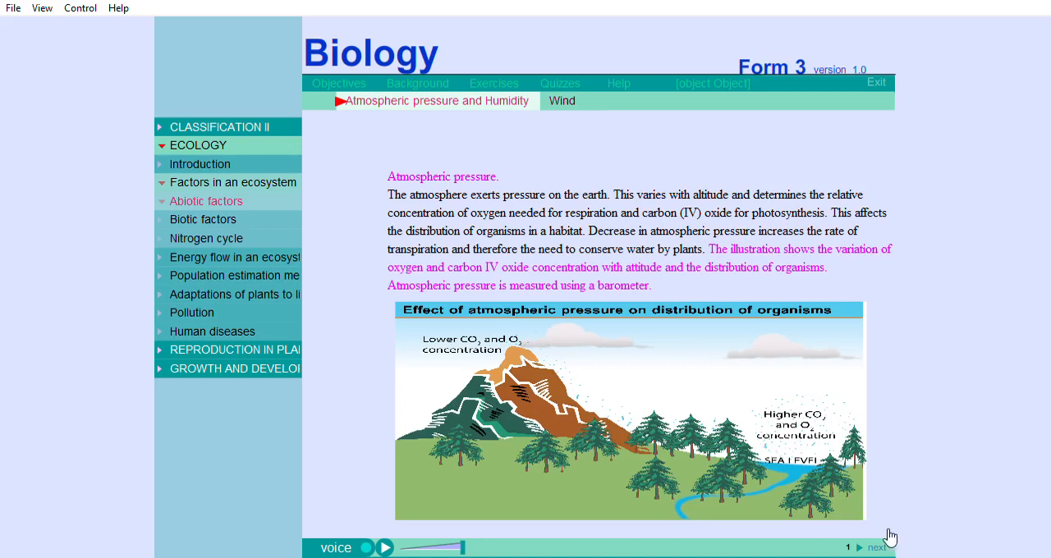
# - Move to the Humidity page with its narration playing, then show the Wind page
pyautogui.click(877, 549)
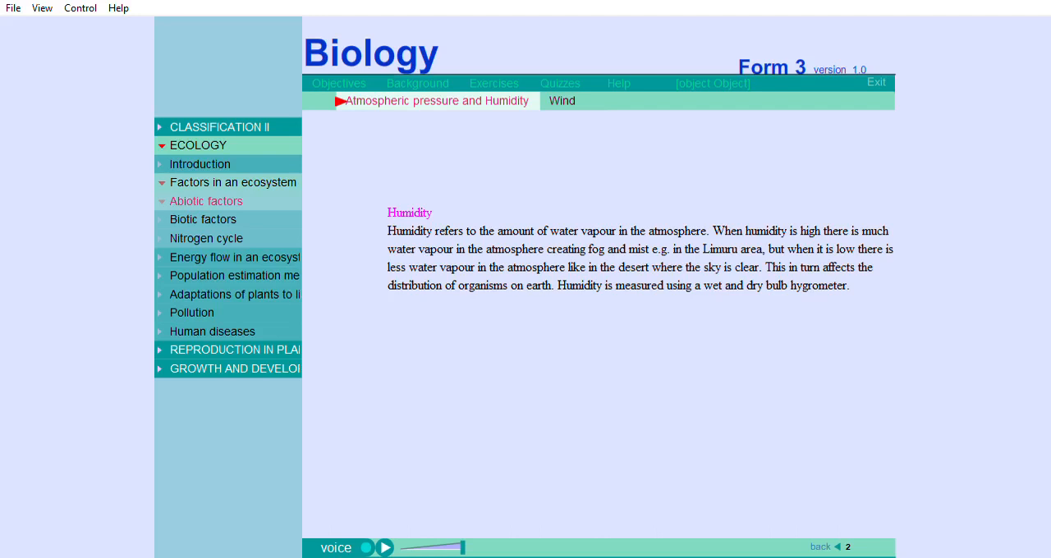
pyautogui.click(384, 549)
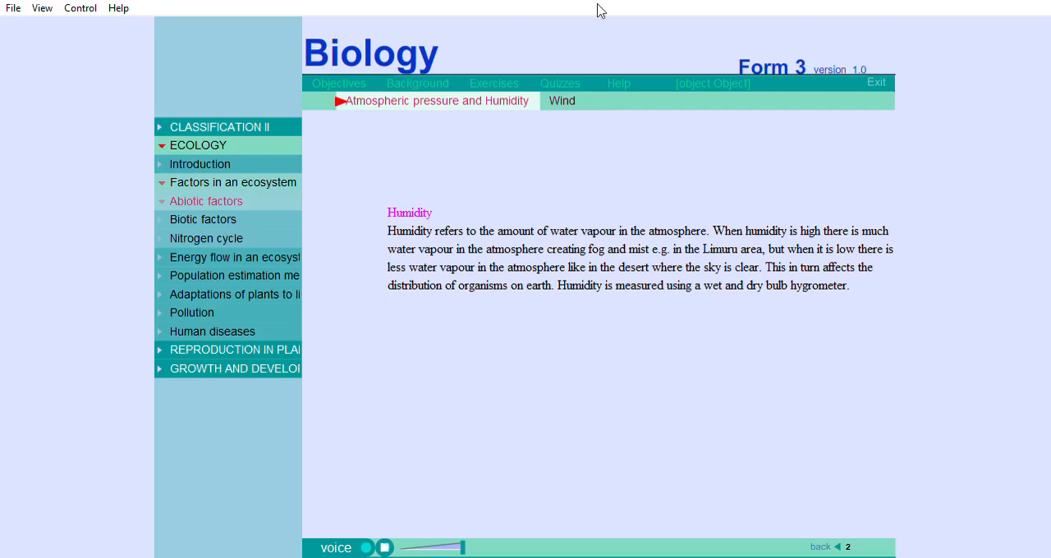
pyautogui.click(562, 100)
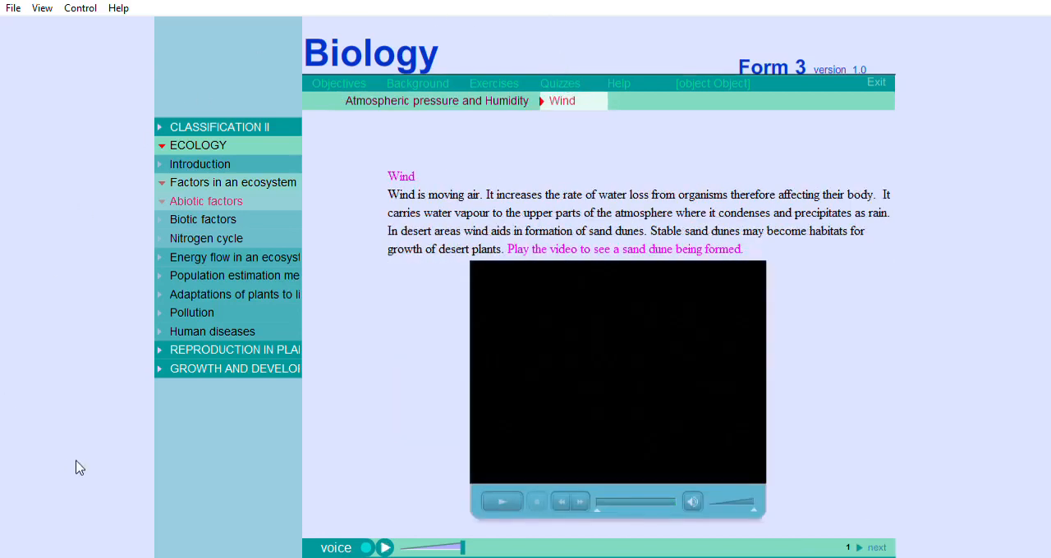
pyautogui.moveTo(144, 482)
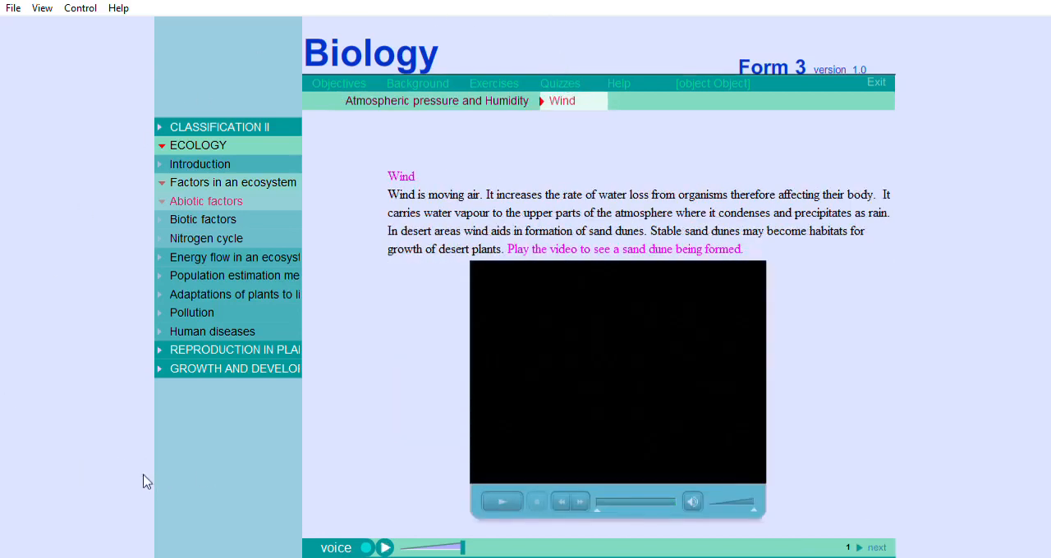